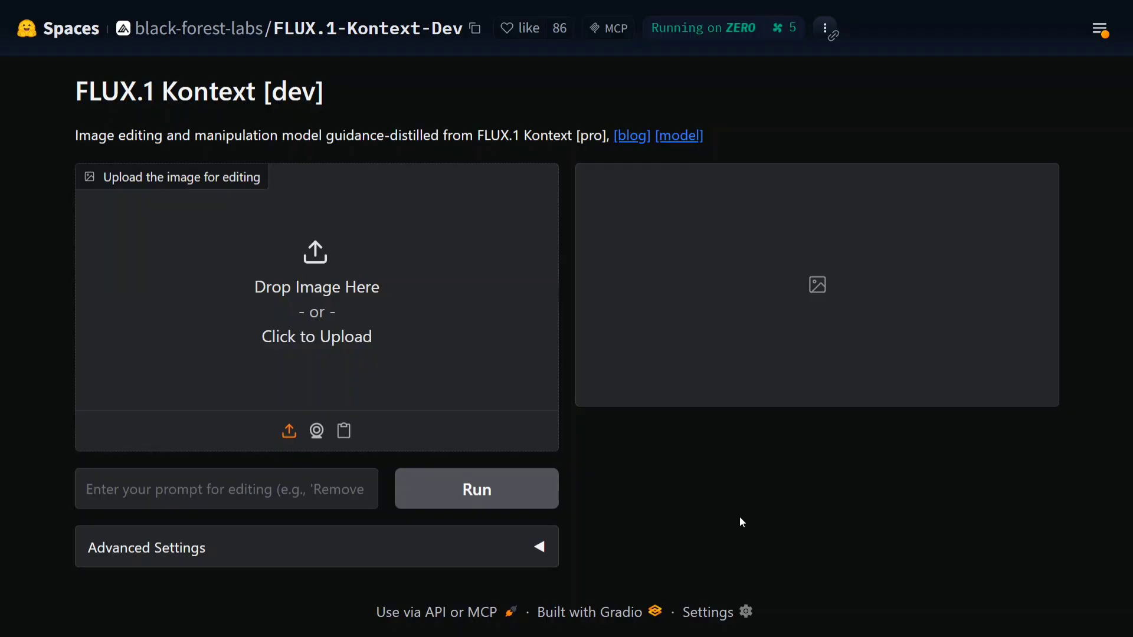
mouse_move(551, 412)
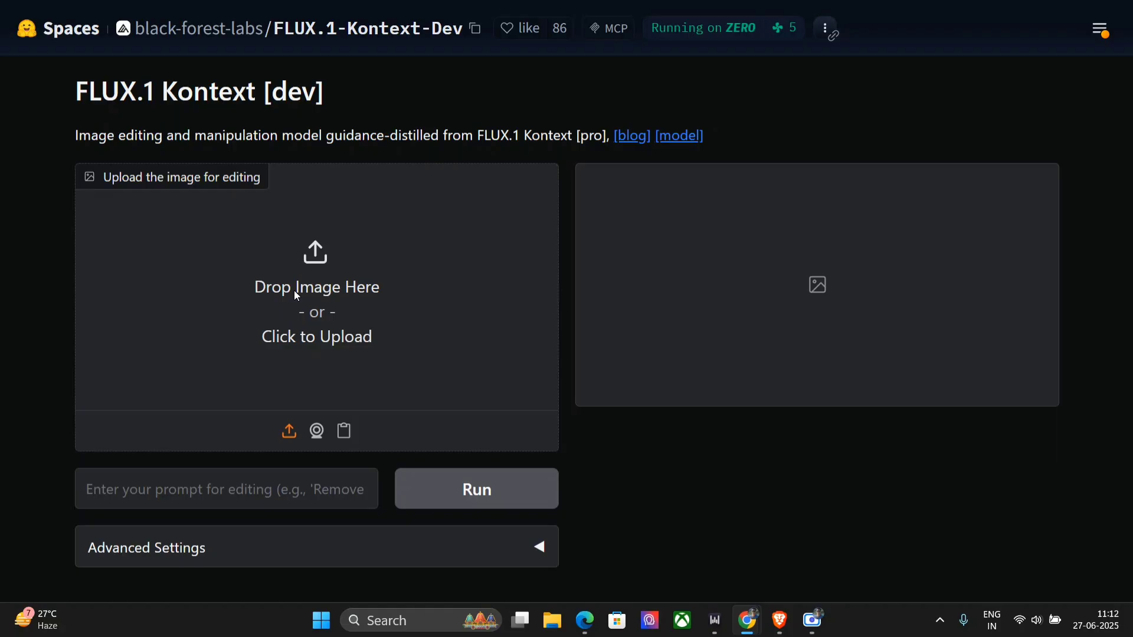
- Upload the glasses portrait and prompt removing the glasses and changing the T-shirt to green
click(316, 294)
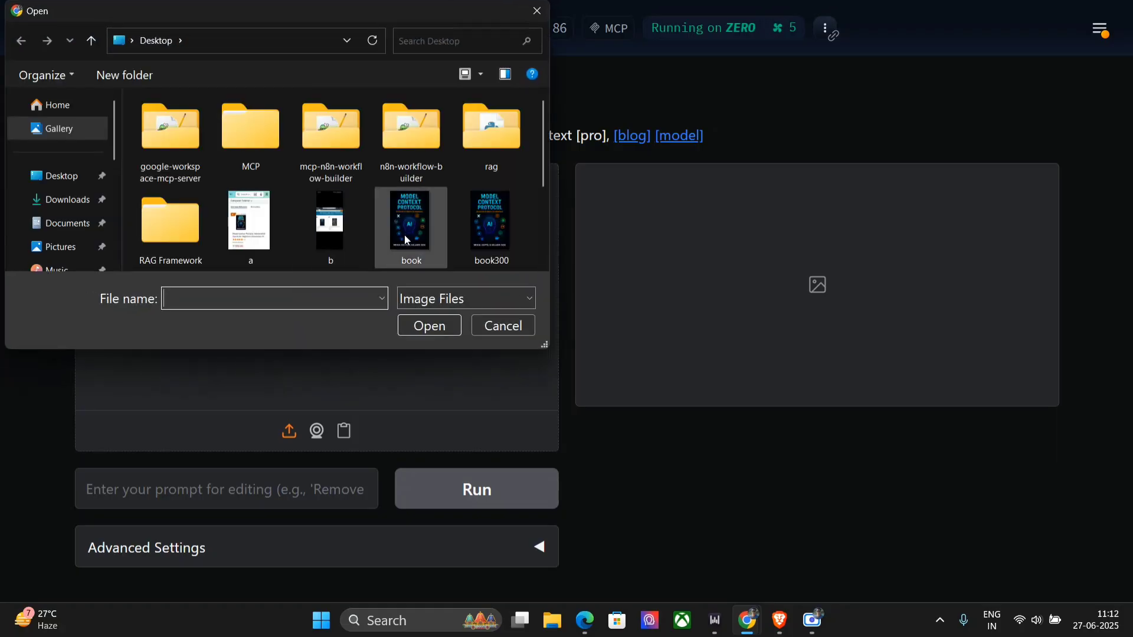
click(503, 325)
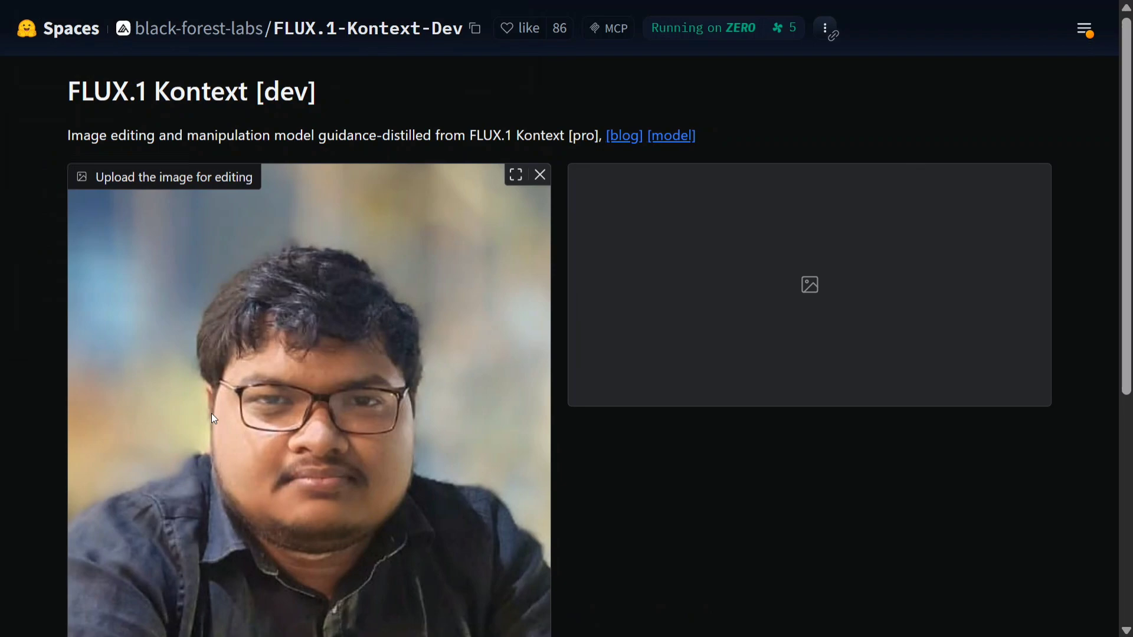
scroll(down, 3)
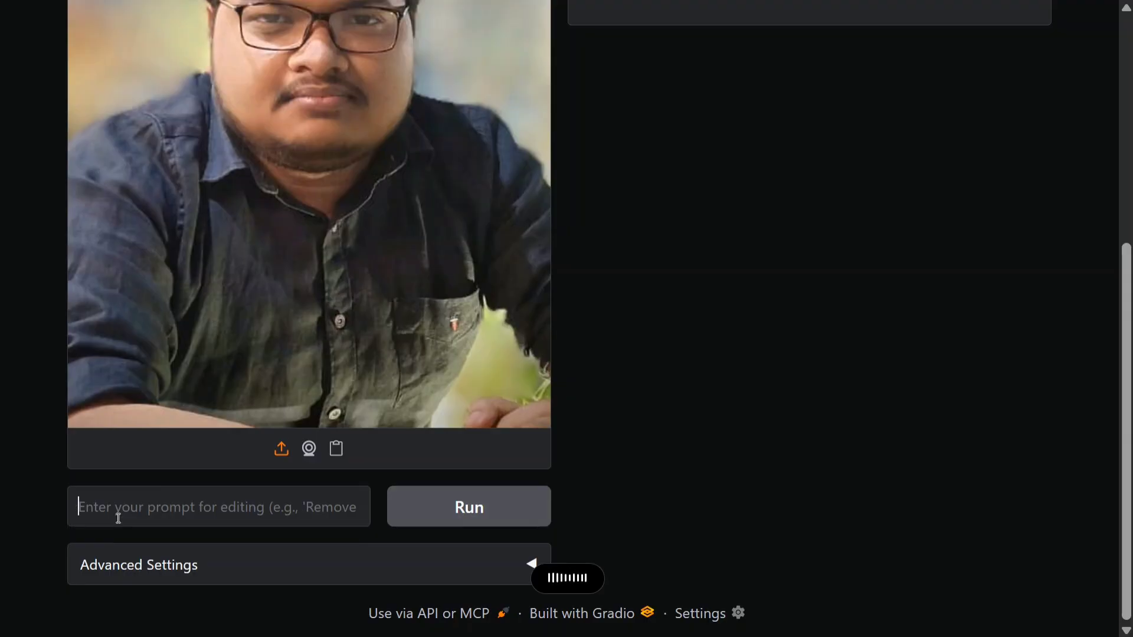
text(he image. Change the T-shirt color to green.)
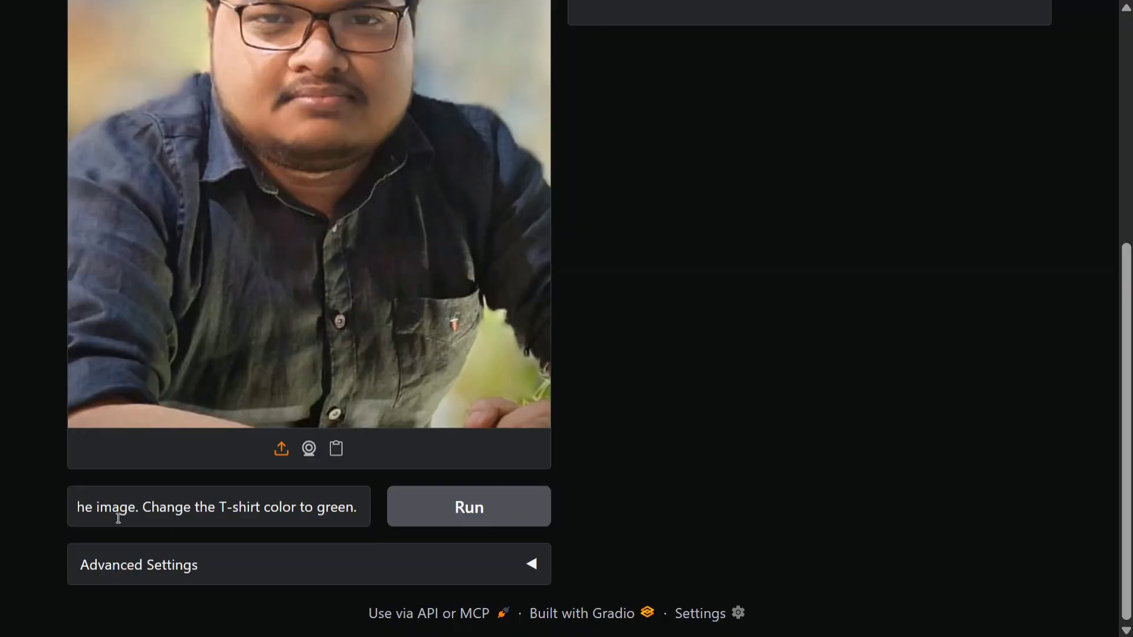
- Run the edit and compare the glasses-free, green-T-shirt result with the original
click(468, 506)
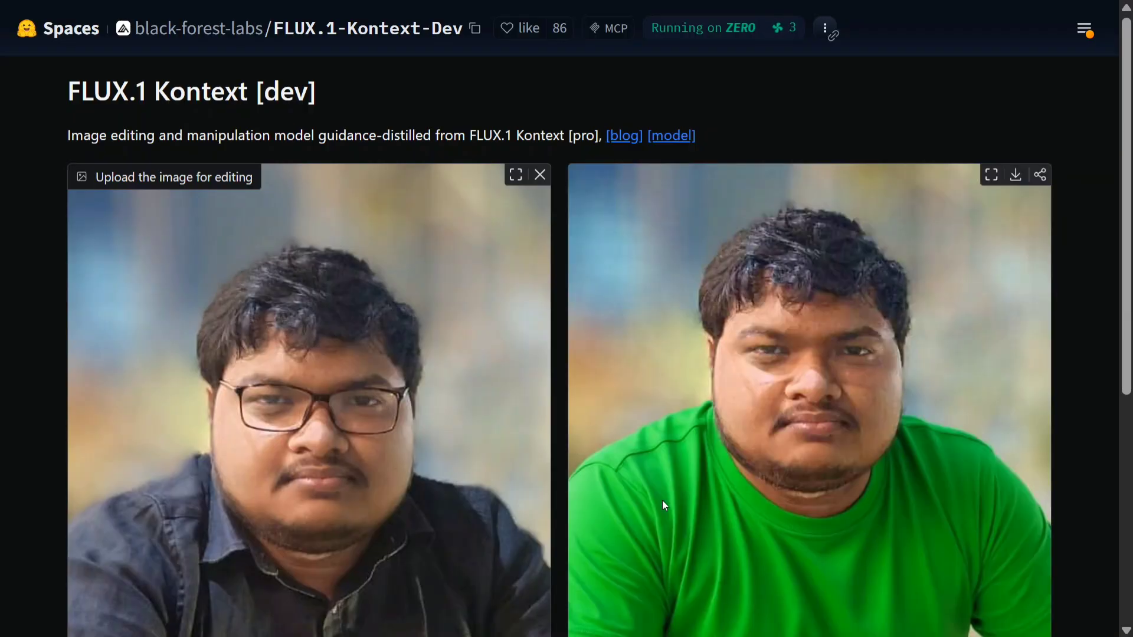
scroll(down, 3)
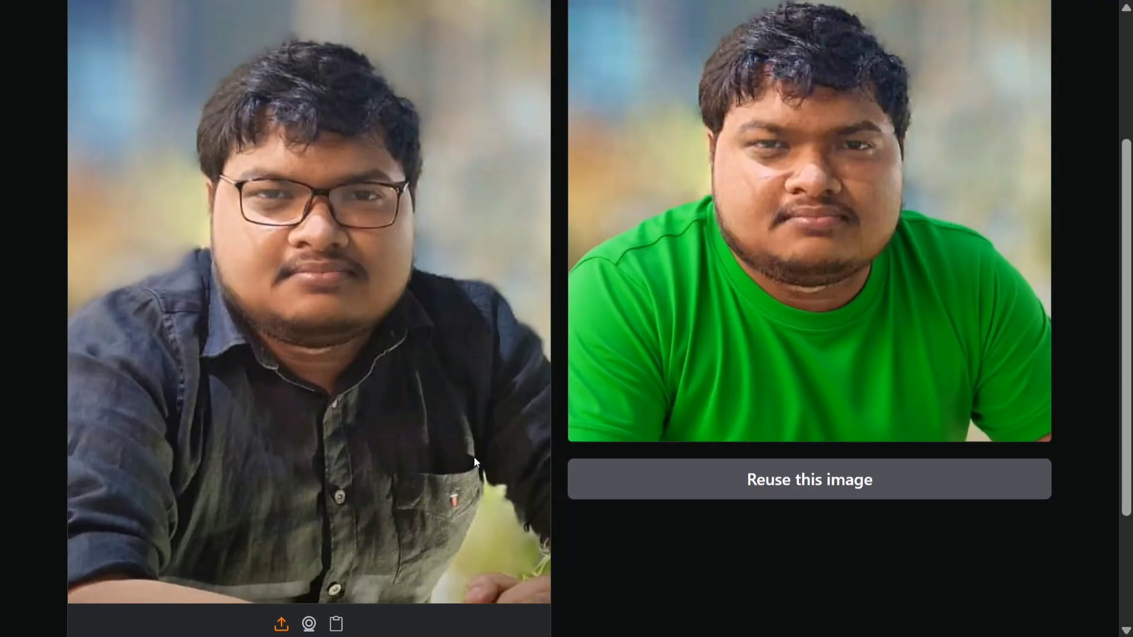
scroll(up, 3)
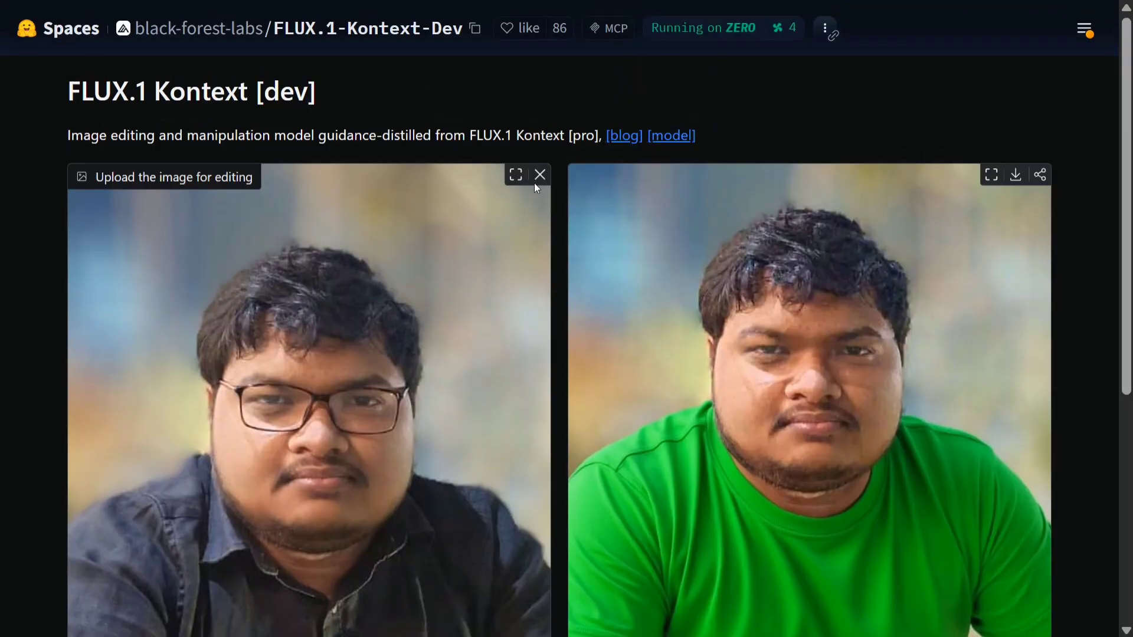
- Remove the portrait and upload the 'book' cover image as the new input
click(540, 174)
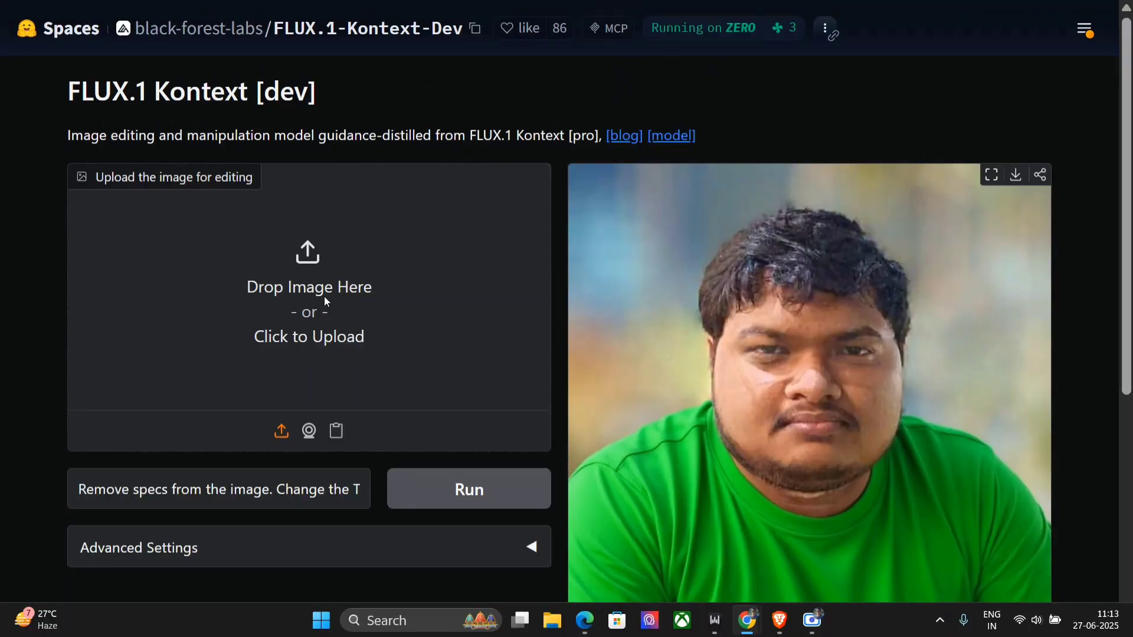
click(309, 337)
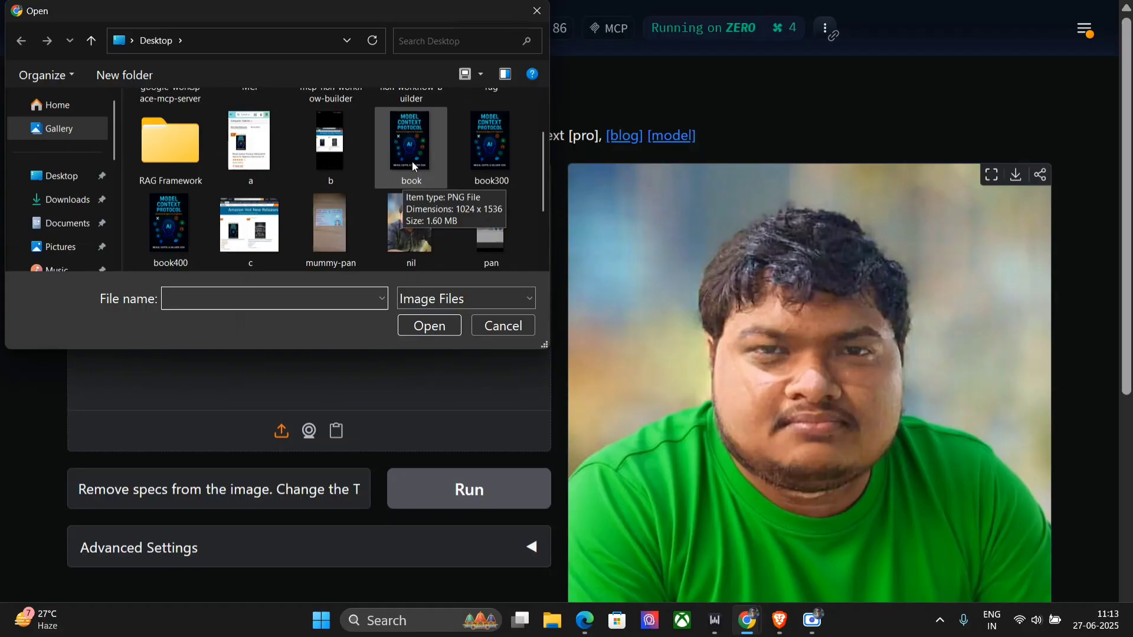
double_click(410, 140)
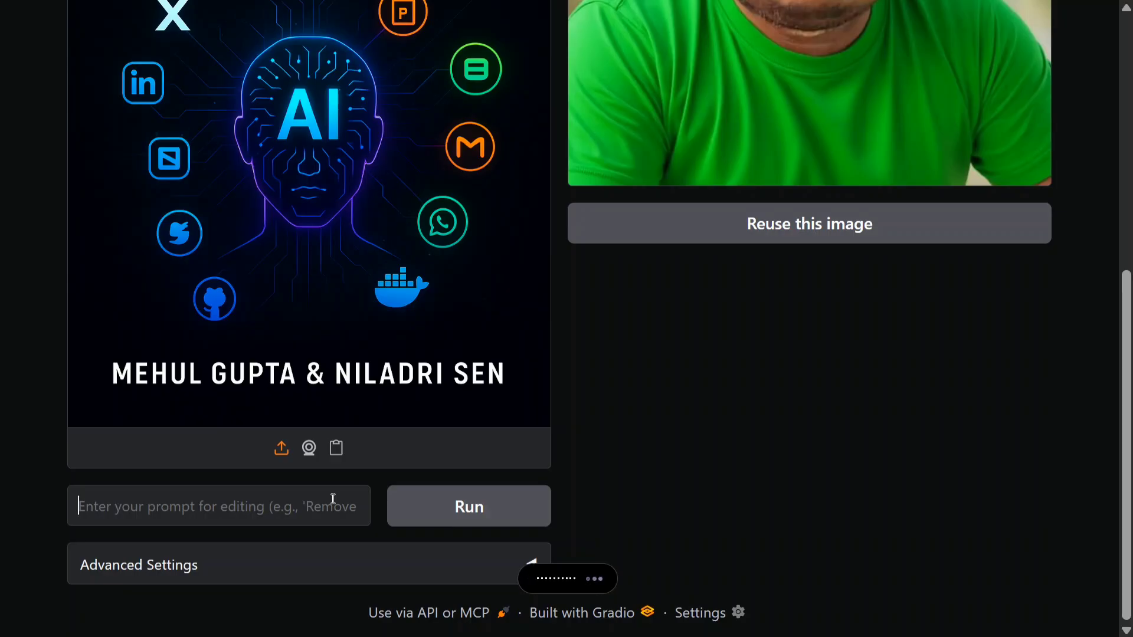
- Generate the cover edit turning the central figure into a woman, then expand Advanced Settings
click(469, 506)
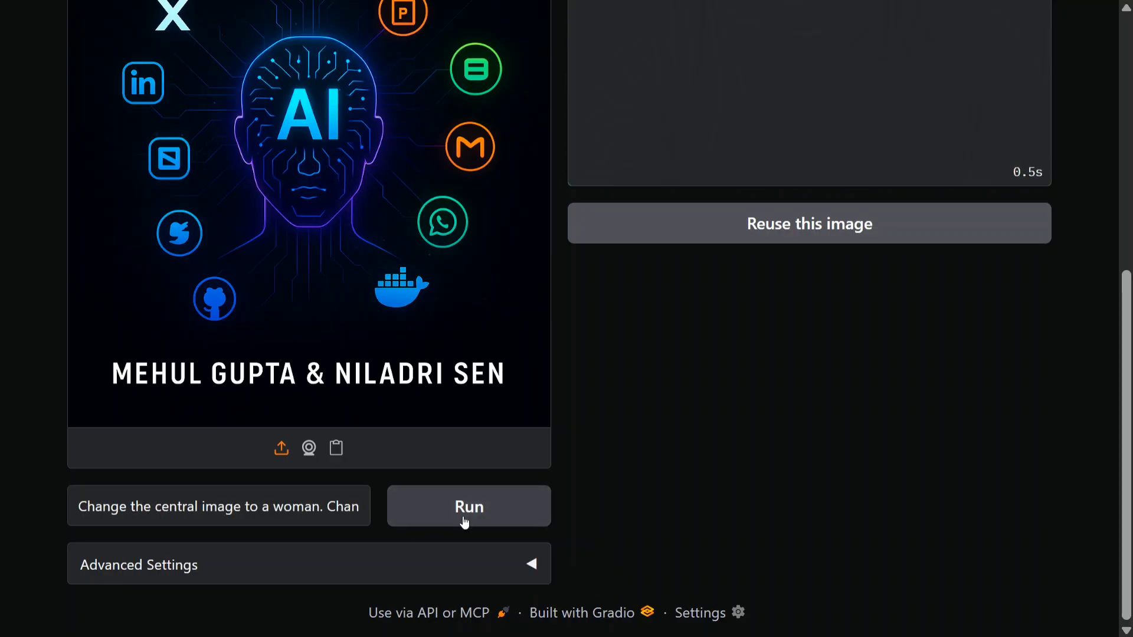
click(469, 505)
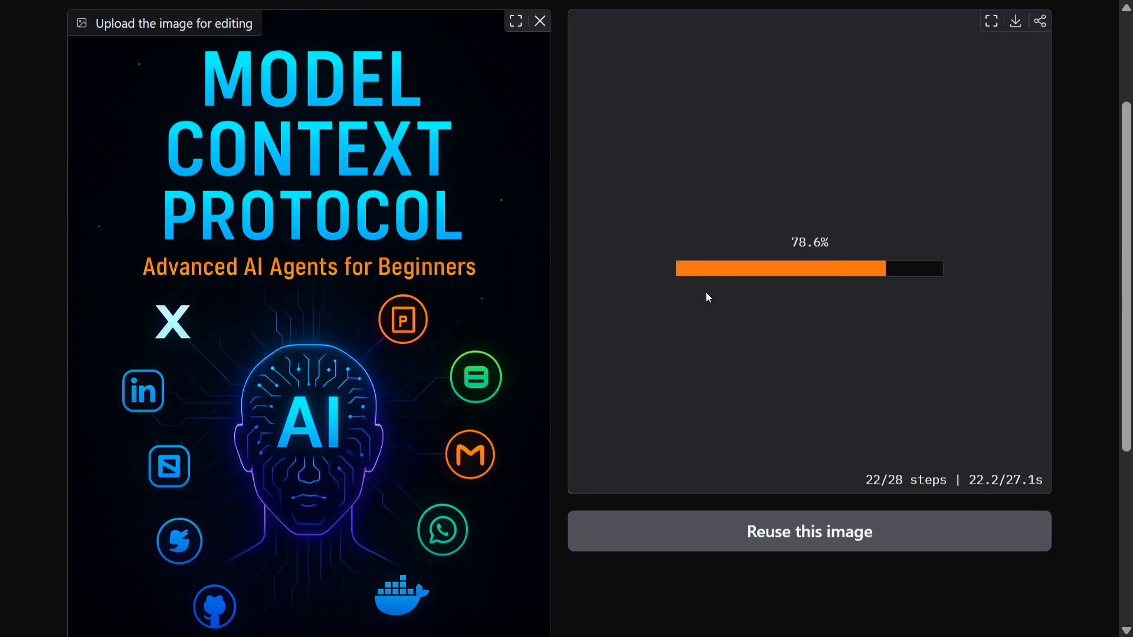
scroll(down, 3)
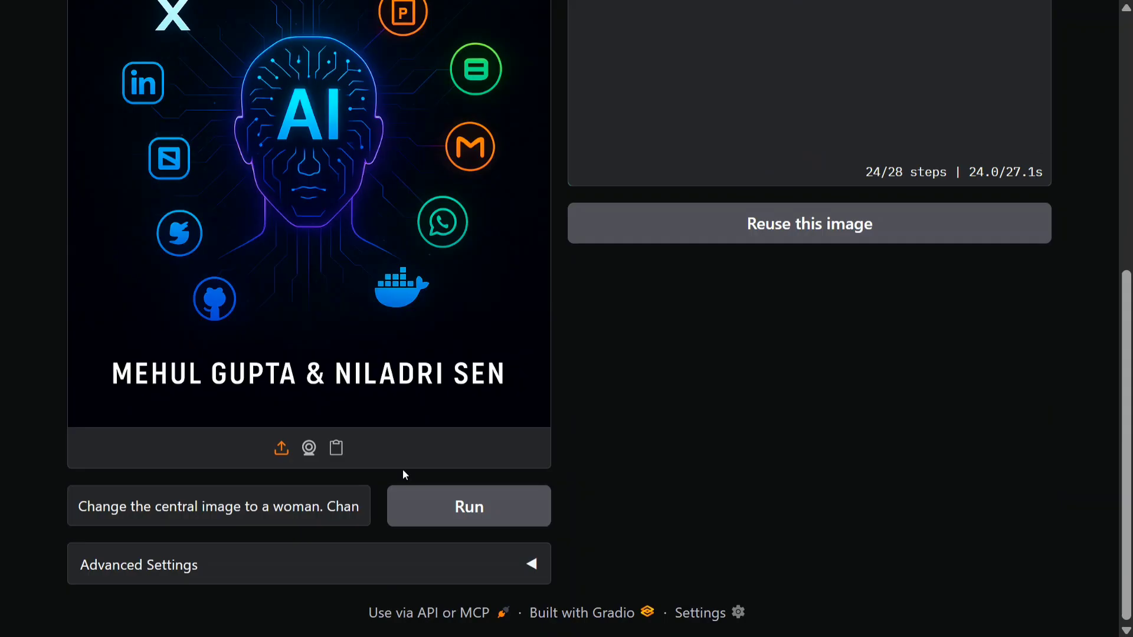
click(147, 566)
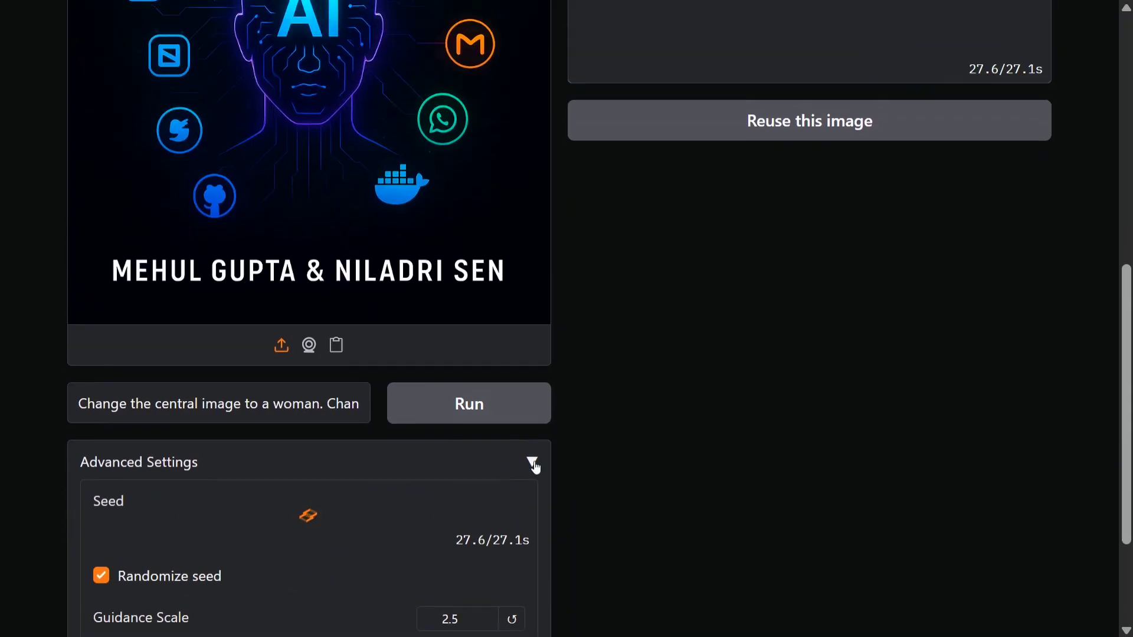
scroll(up, 3)
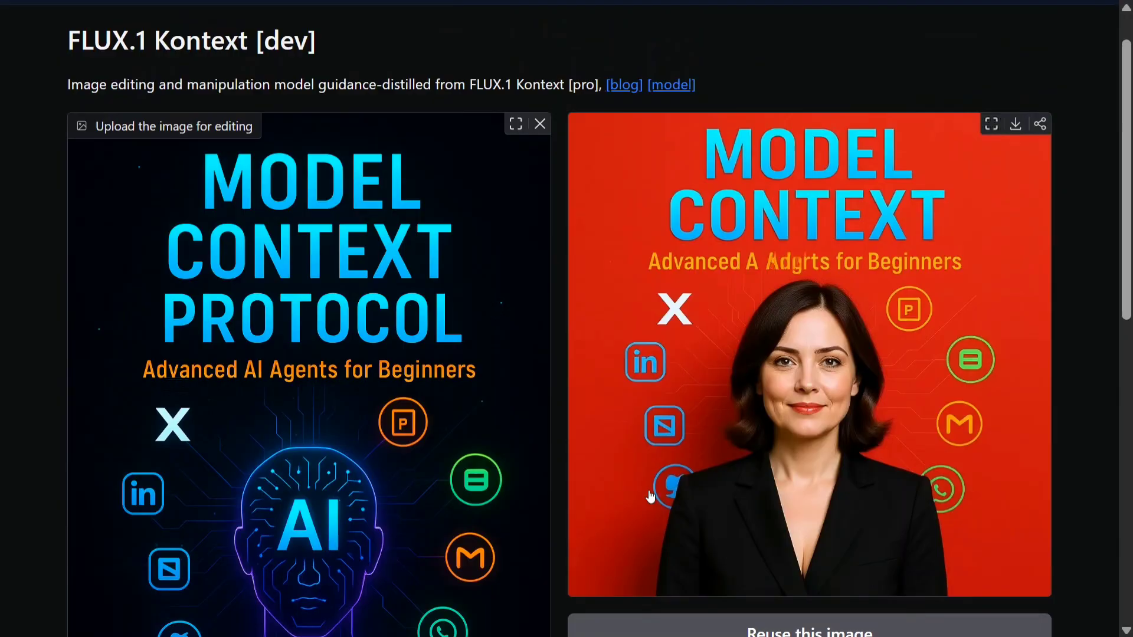
mouse_move(805, 287)
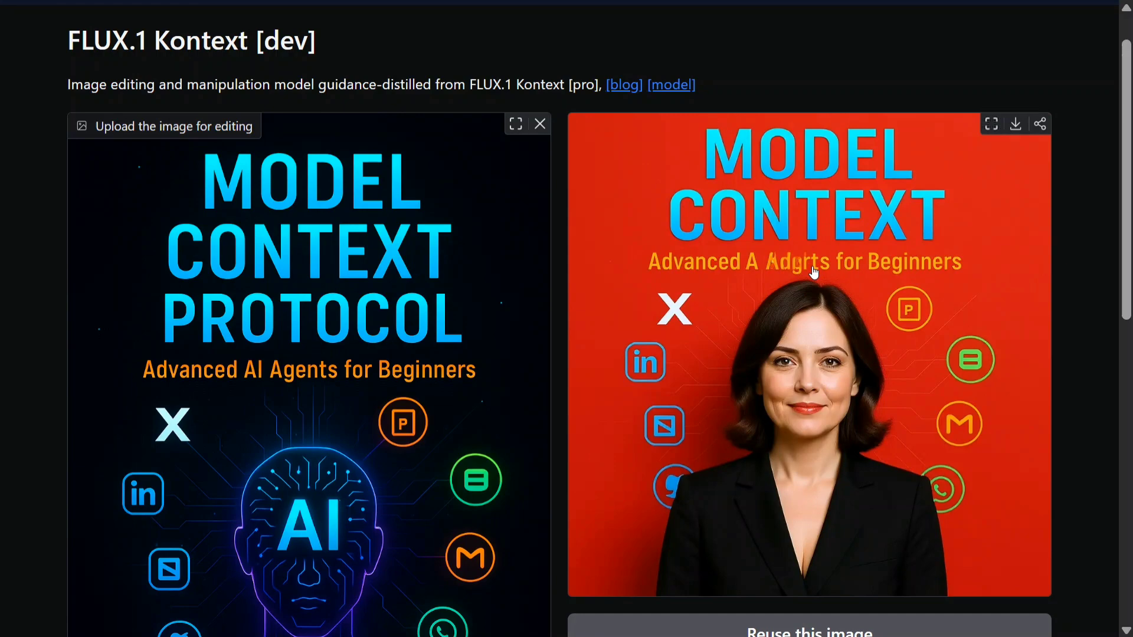
mouse_move(412, 362)
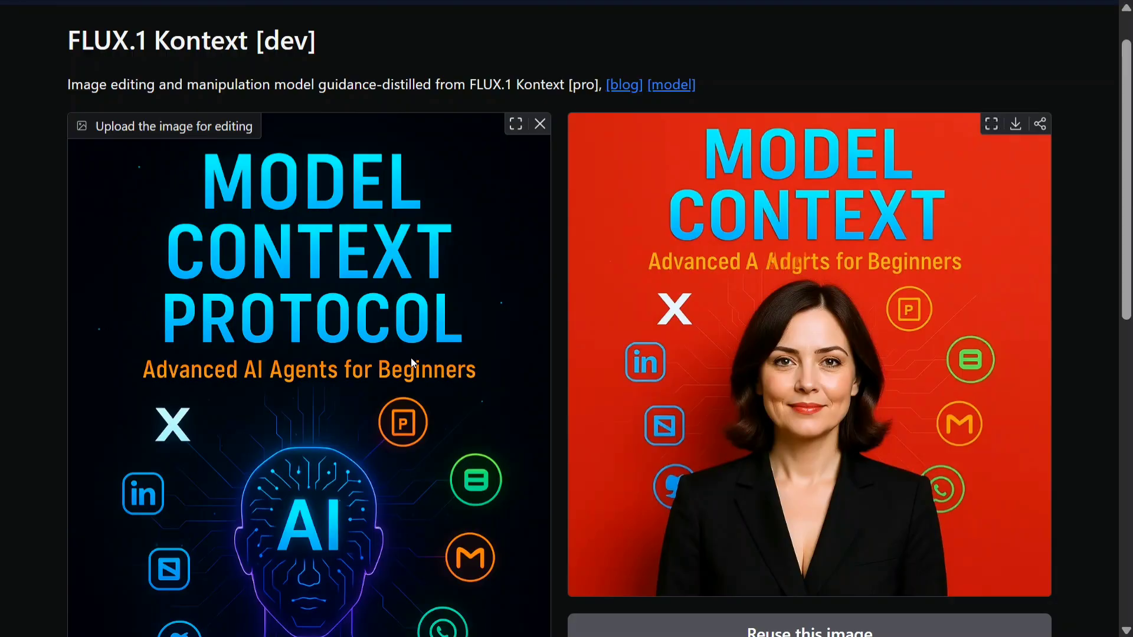
scroll(down, 3)
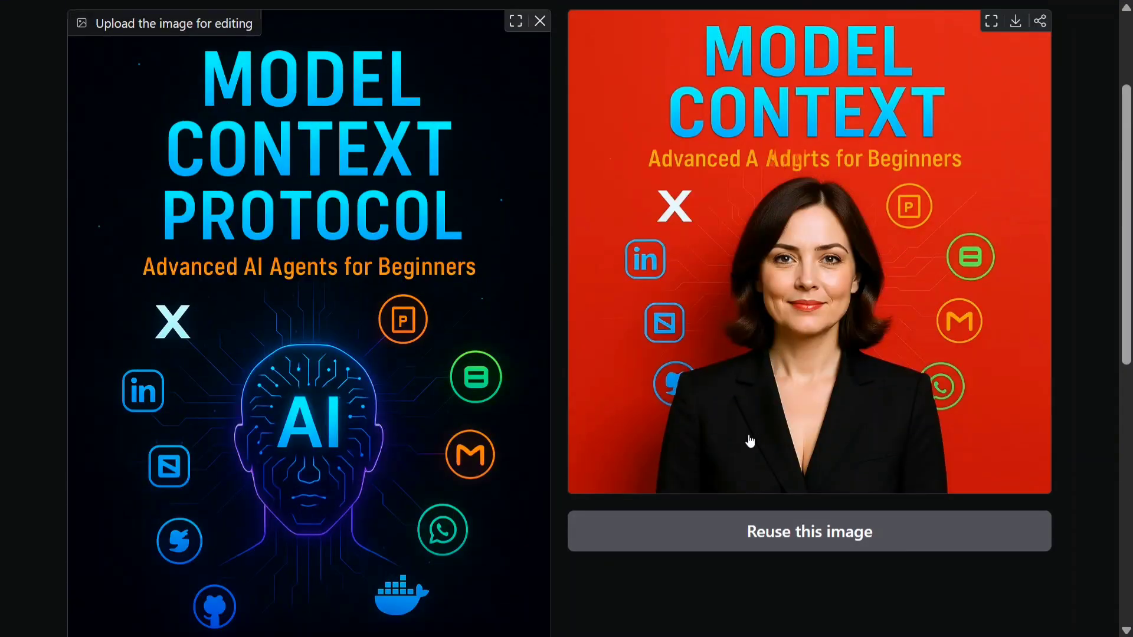
scroll(up, 3)
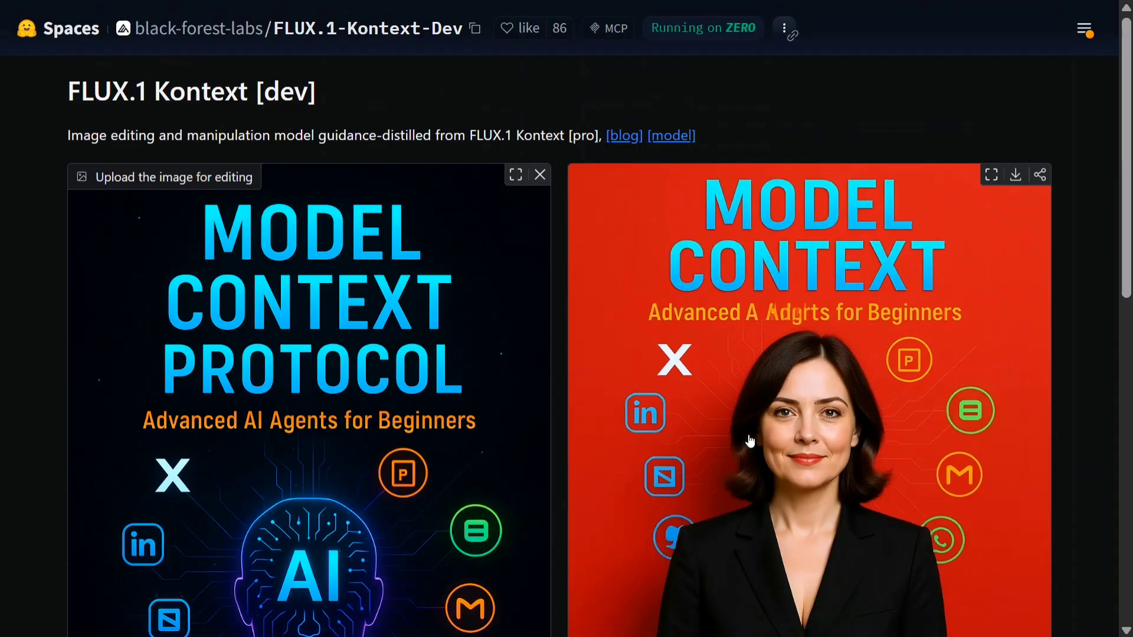
mouse_move(358, 315)
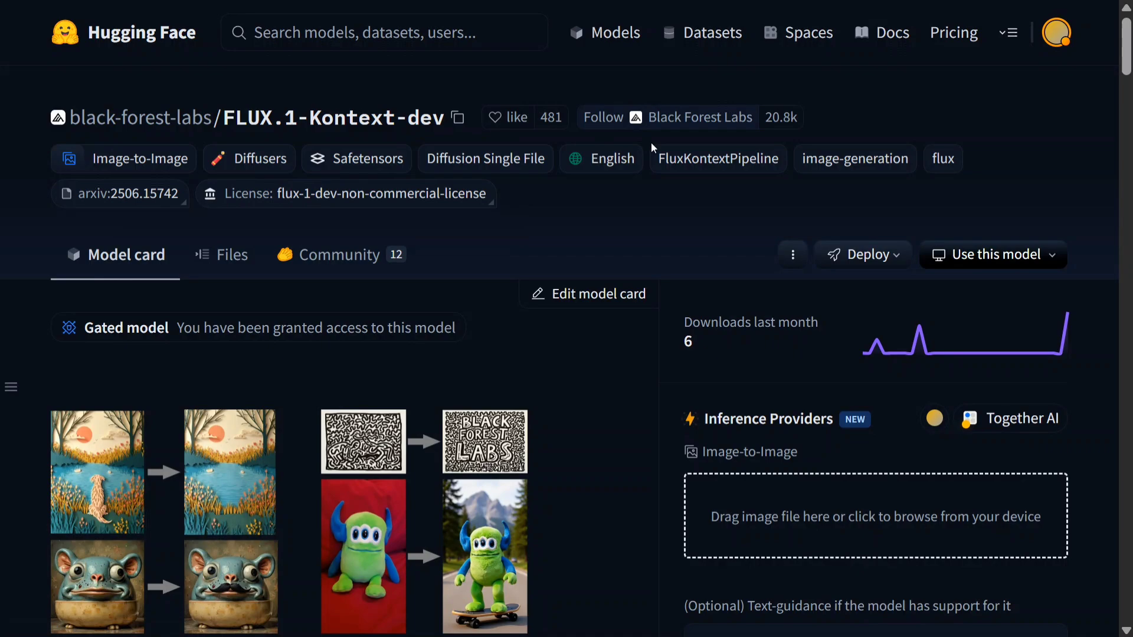
- Scroll through the black-forest-labs FLUX.1-Kontext-dev model card examples
scroll(down, 3)
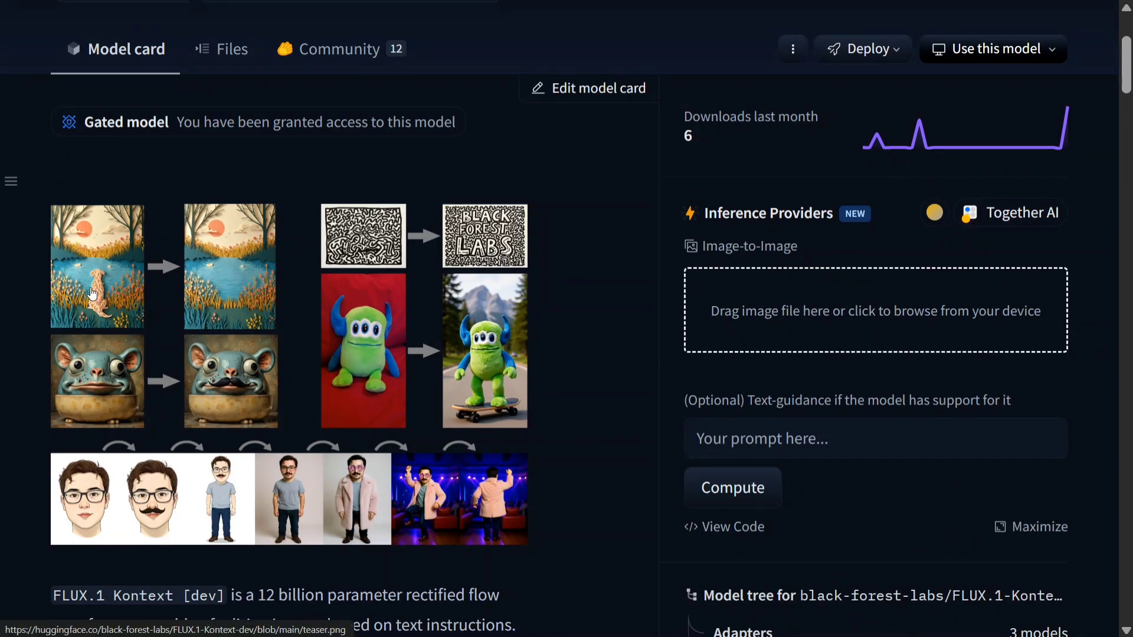
mouse_move(205, 502)
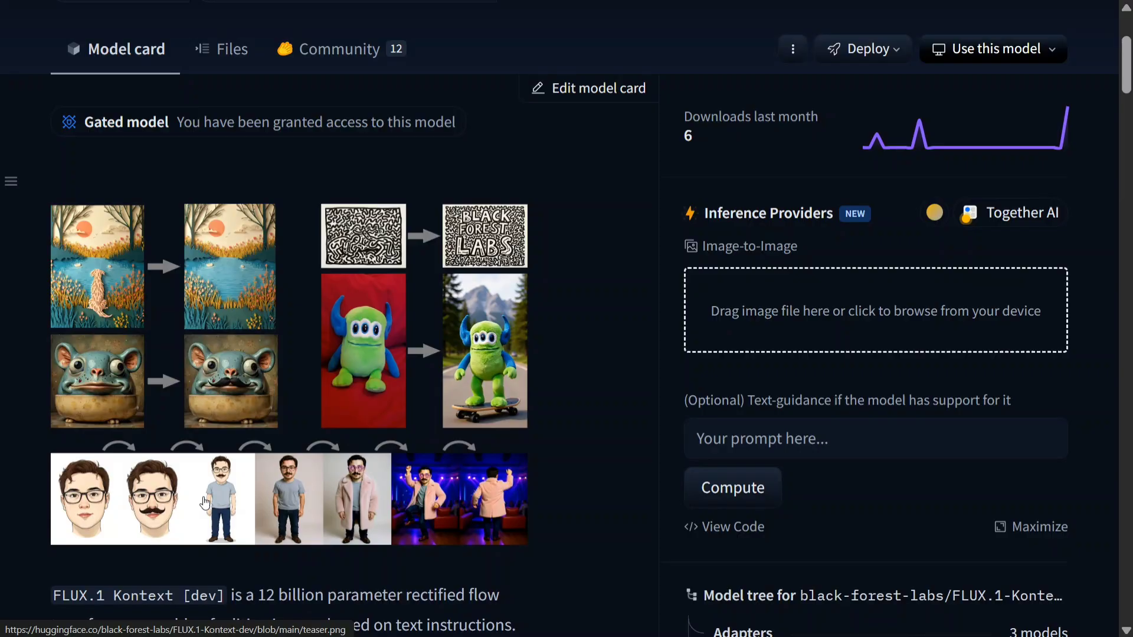
mouse_move(865, 289)
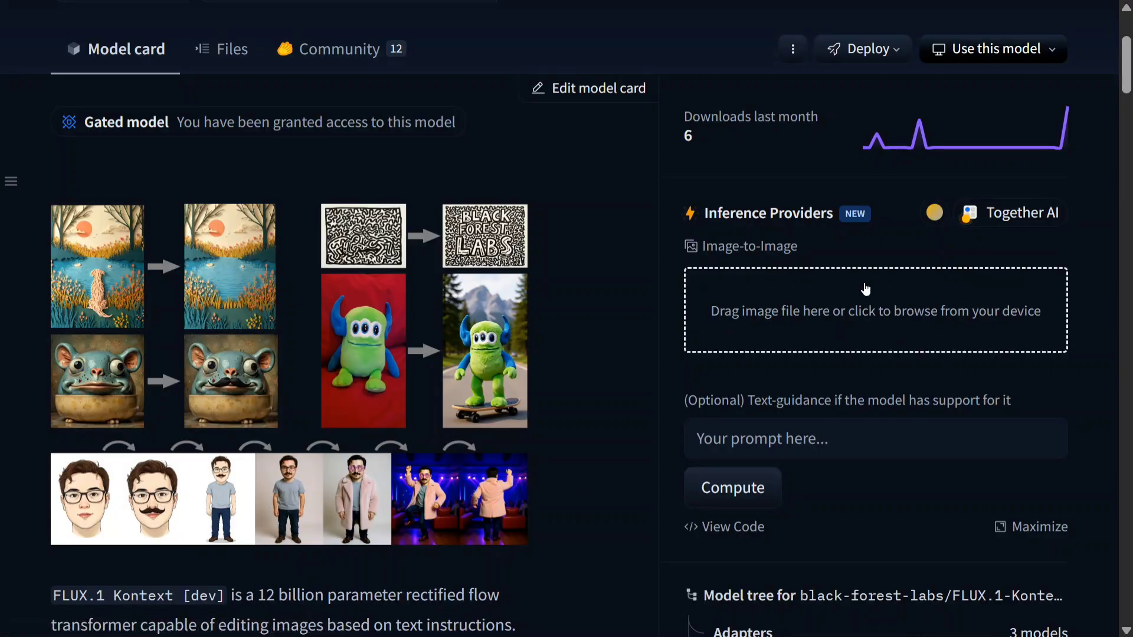
mouse_move(850, 330)
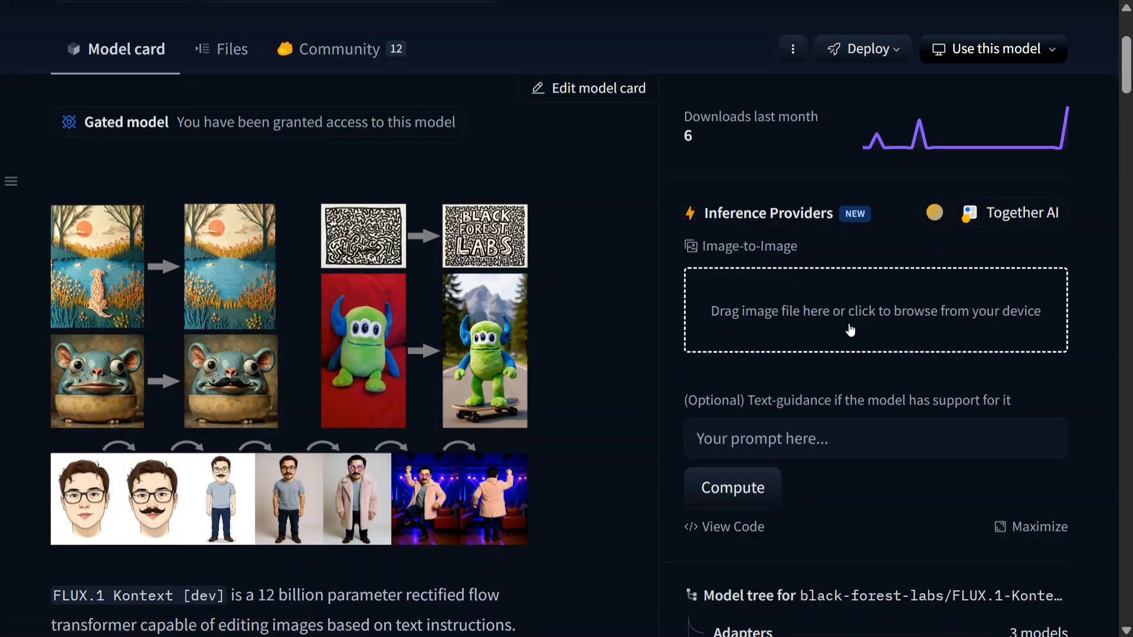
mouse_move(486, 298)
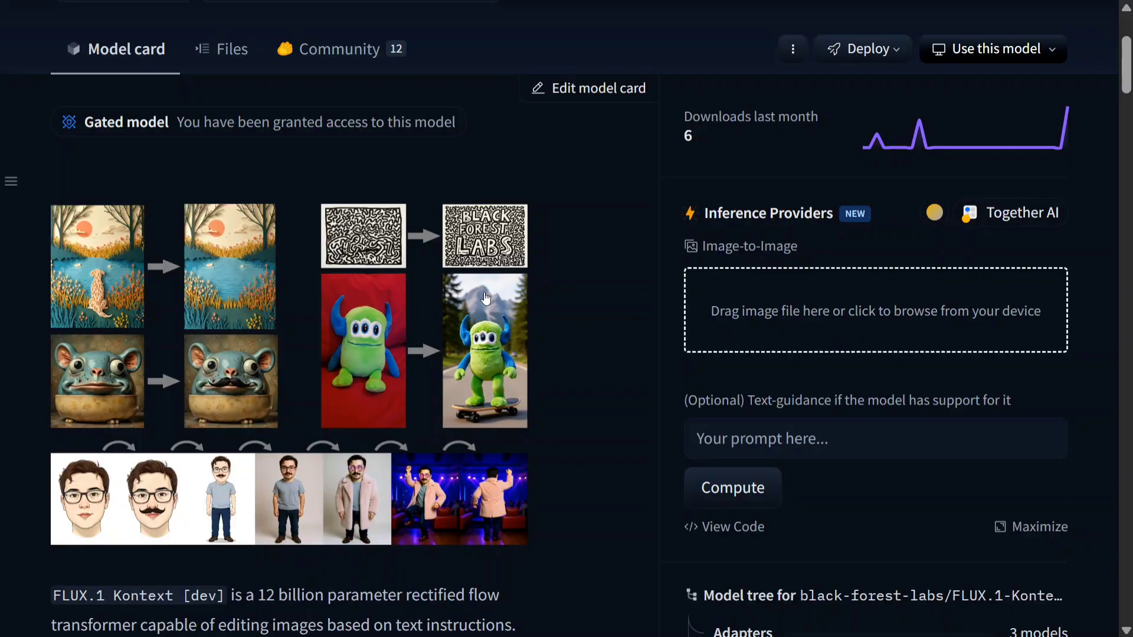
mouse_move(890, 350)
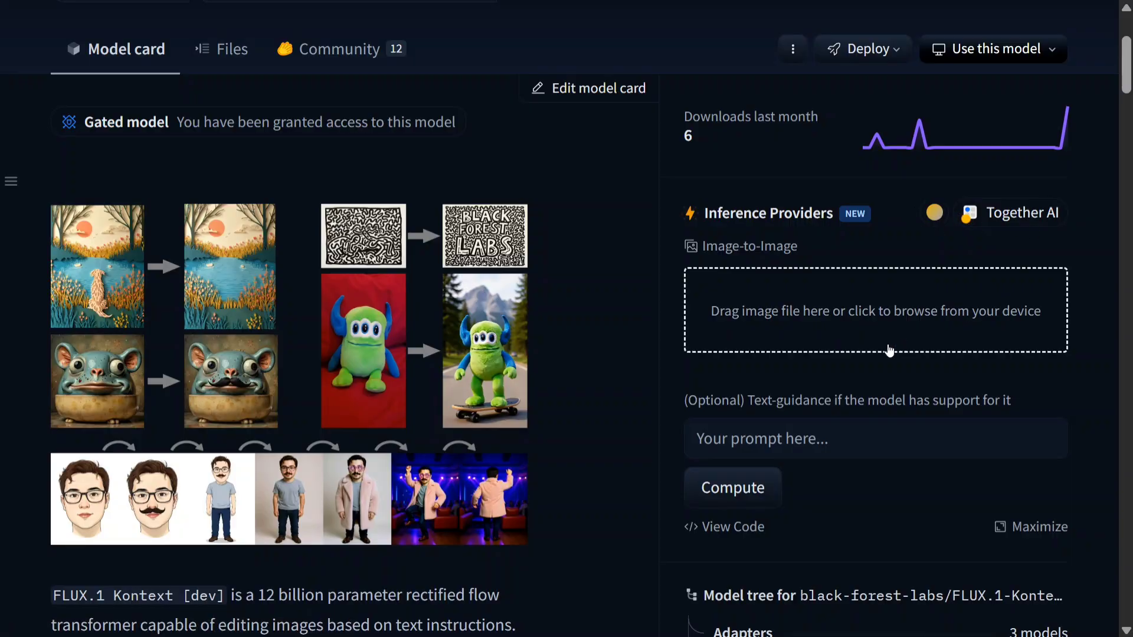
scroll(down, 3)
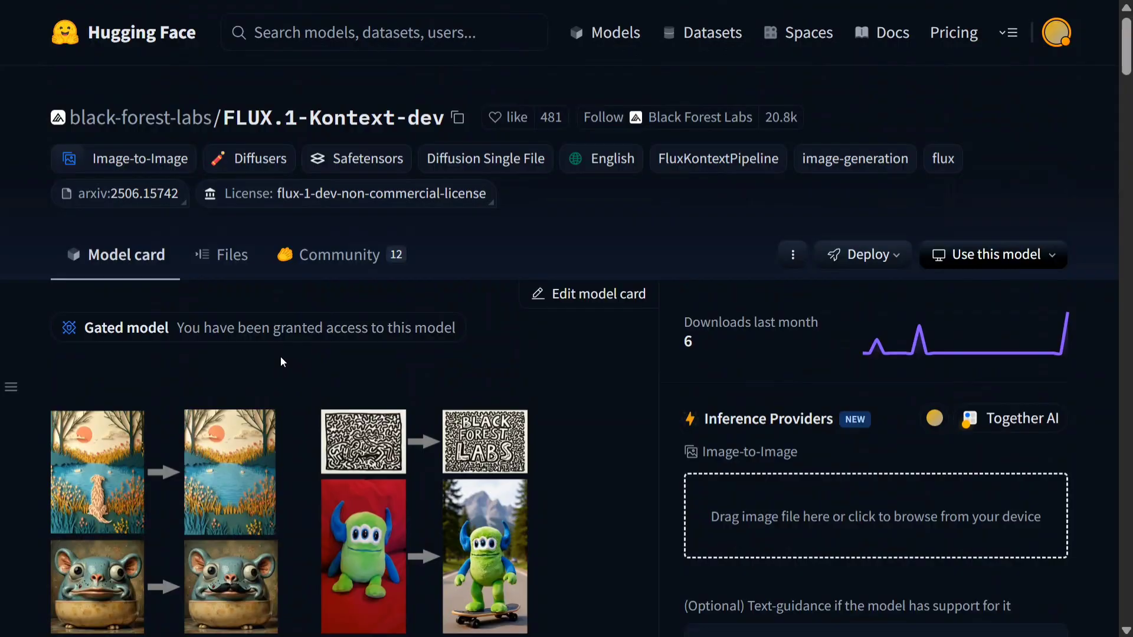
mouse_move(233, 269)
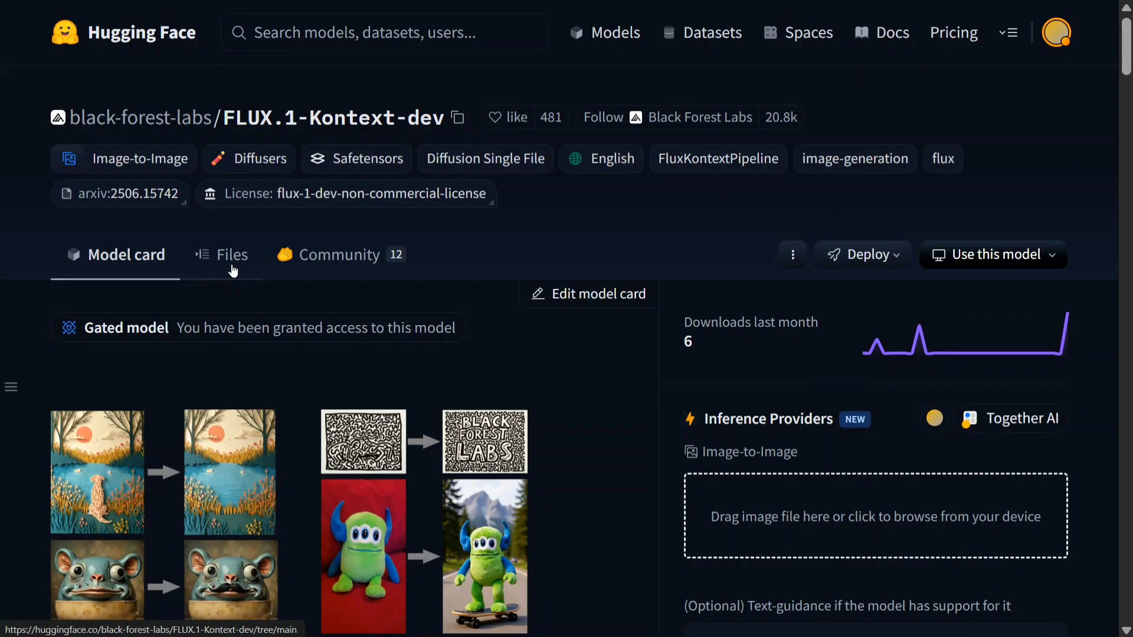
- Show the repository's Files listing and scroll through the folders
click(231, 255)
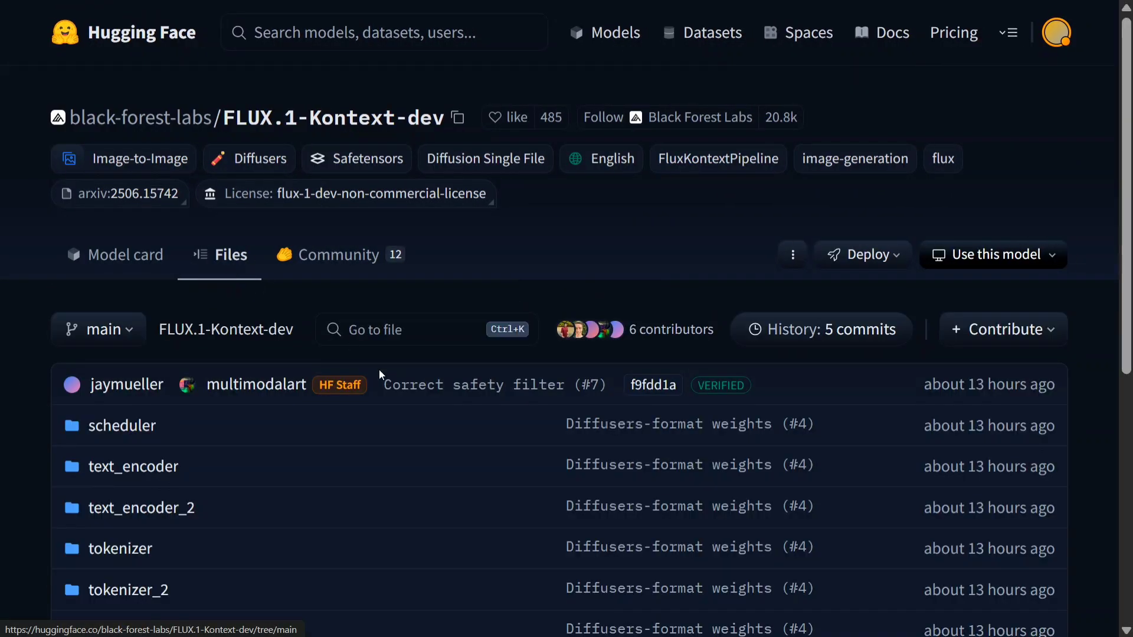
scroll(down, 3)
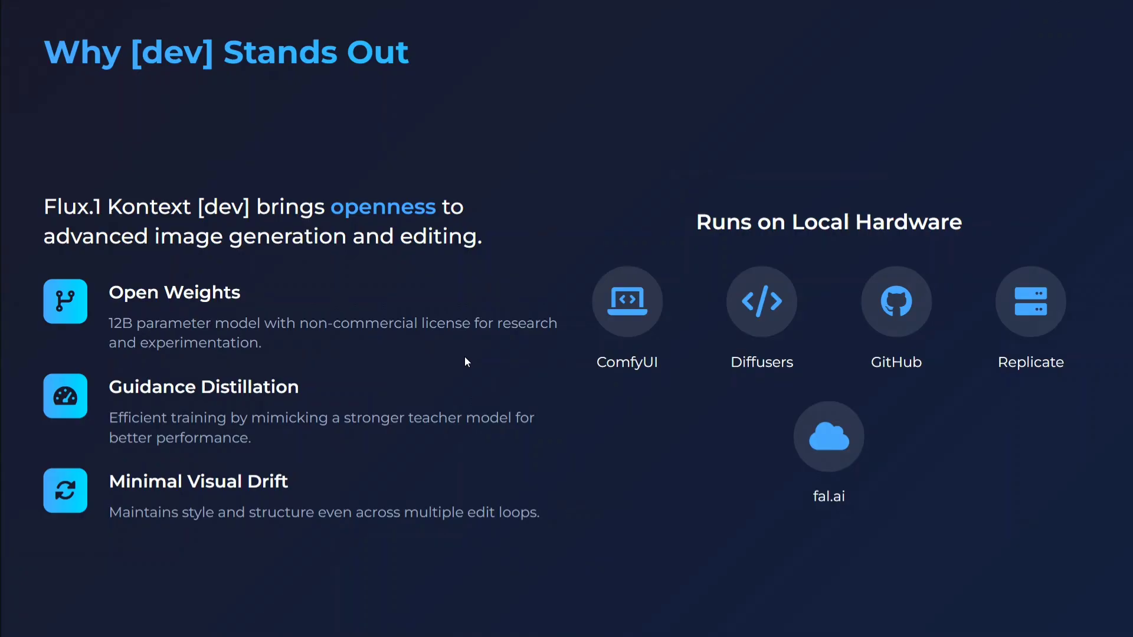
mouse_move(241, 437)
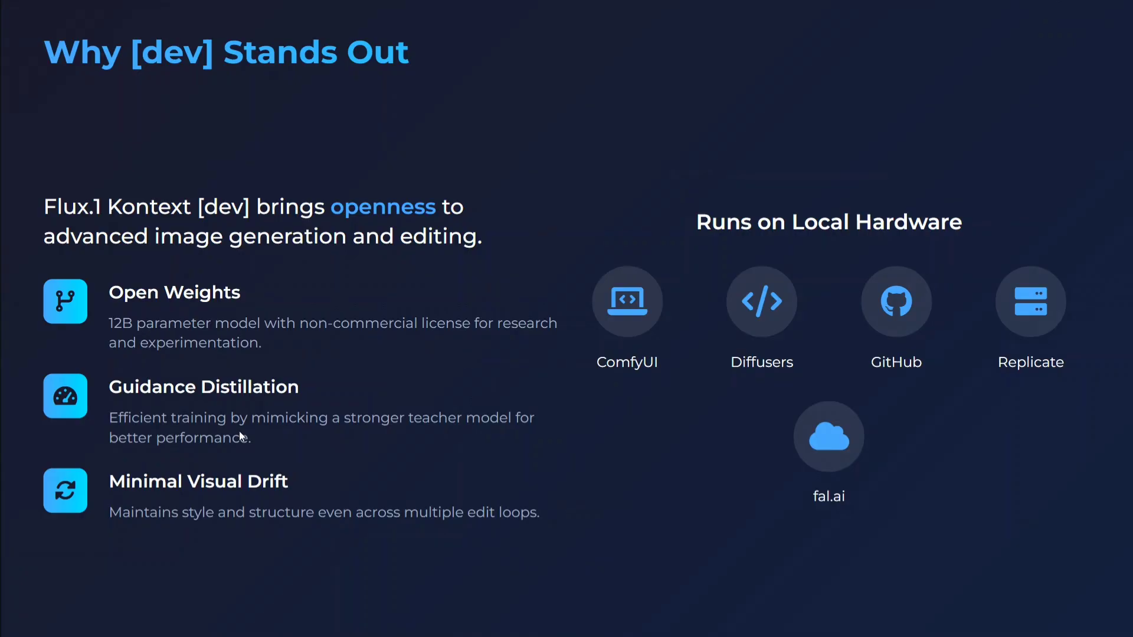
mouse_move(289, 438)
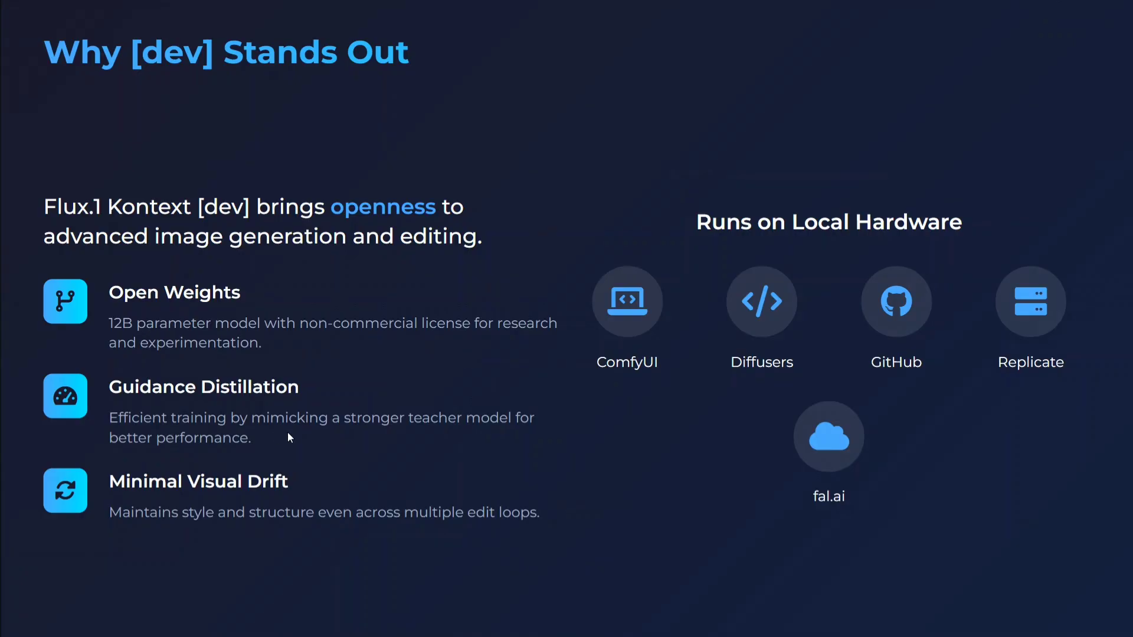